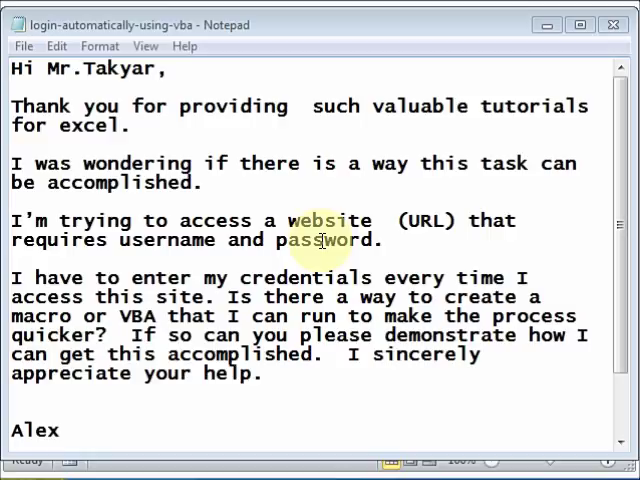
pyautogui.moveTo(378, 113)
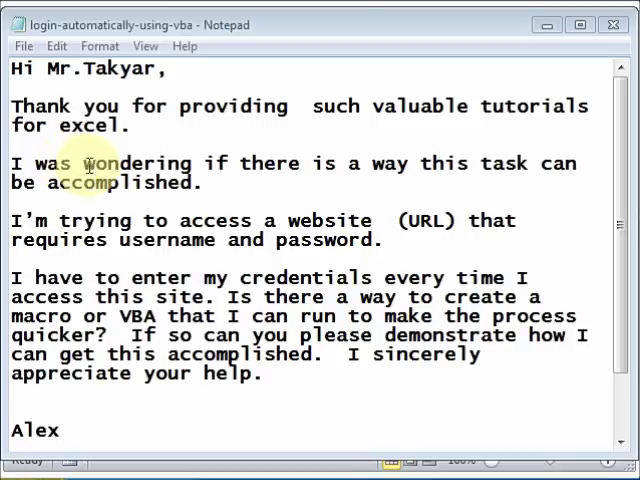
pyautogui.moveTo(420, 180)
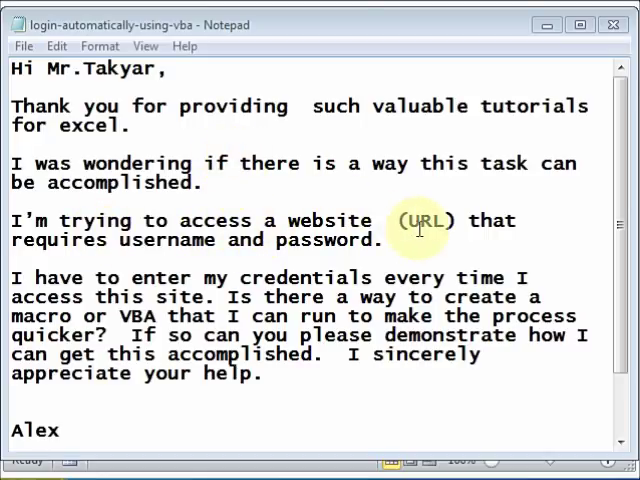
pyautogui.moveTo(248, 240)
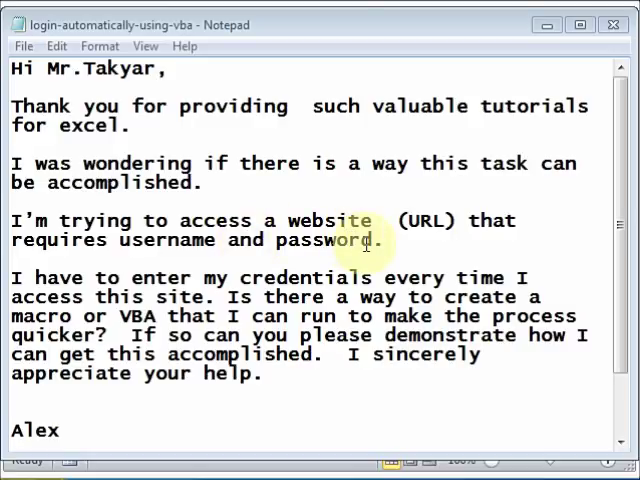
pyautogui.moveTo(435, 277)
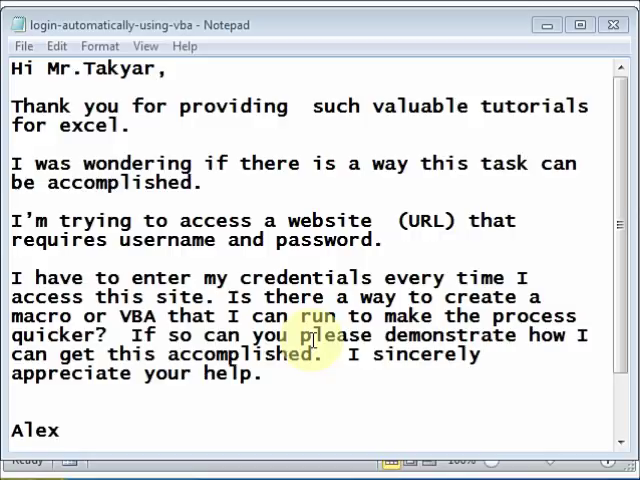
pyautogui.moveTo(470, 335)
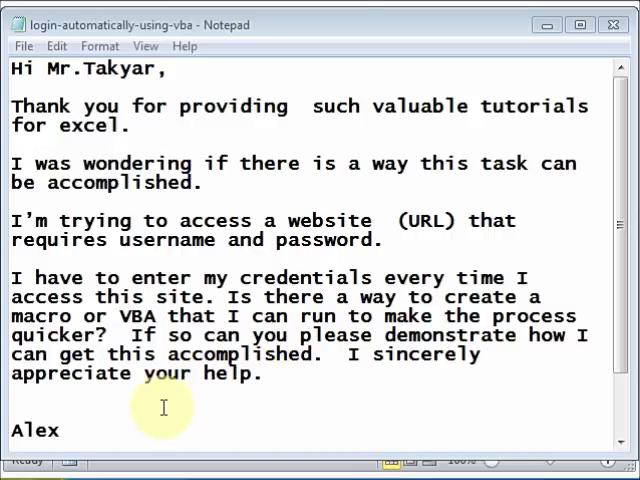
pyautogui.moveTo(358, 447)
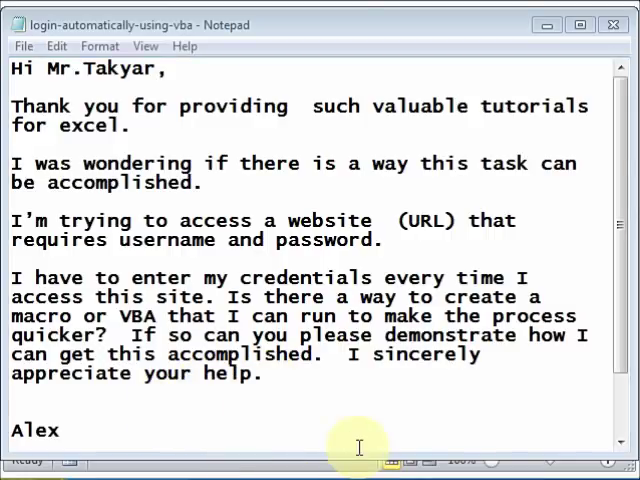
# Step: Minimize the Notepad letter and launch the Visual Basic editor from the Excel workbook
pyautogui.scroll(3)
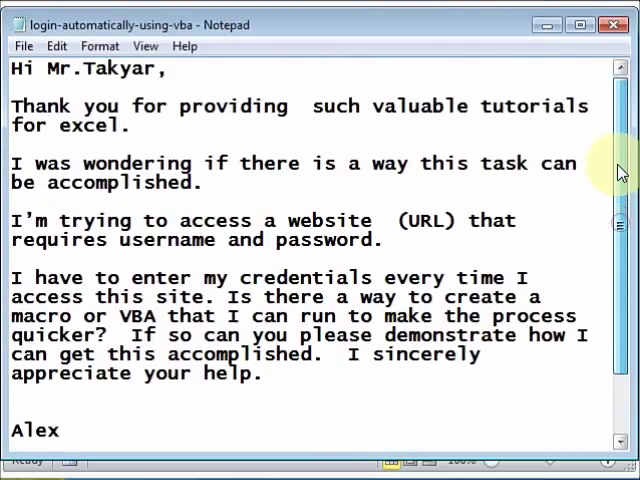
pyautogui.moveTo(567, 271)
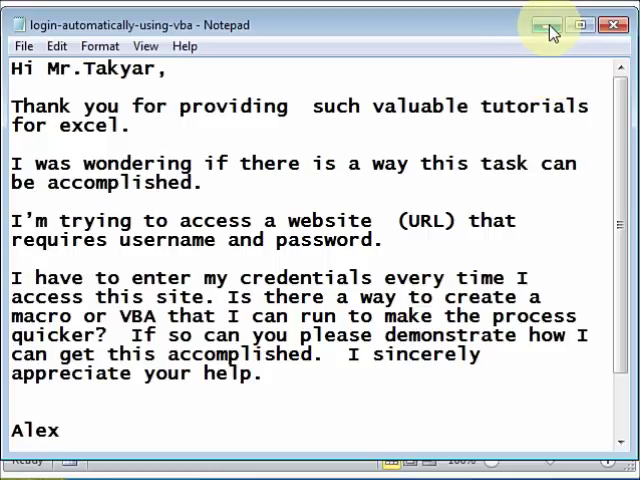
pyautogui.click(541, 25)
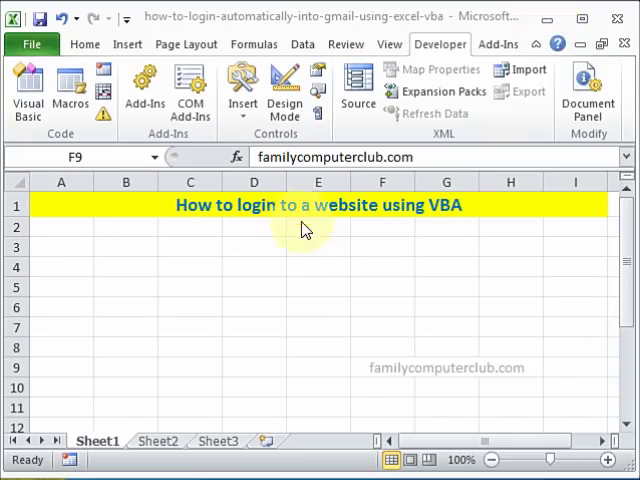
pyautogui.moveTo(440, 44)
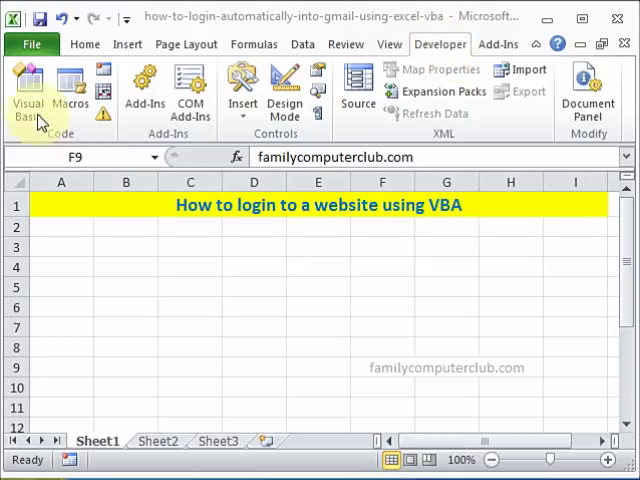
pyautogui.moveTo(28, 90)
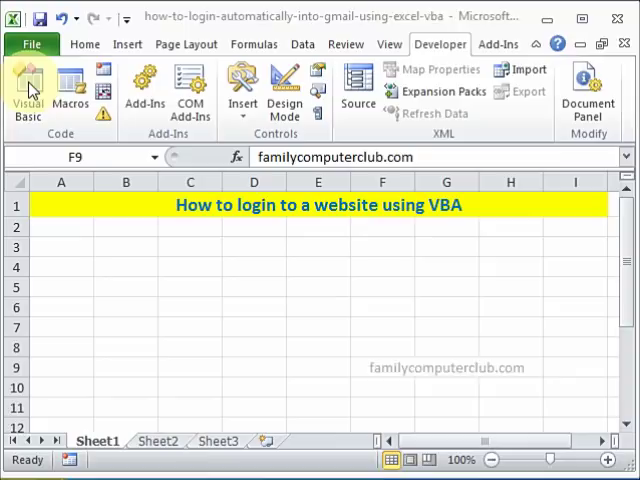
pyautogui.click(28, 90)
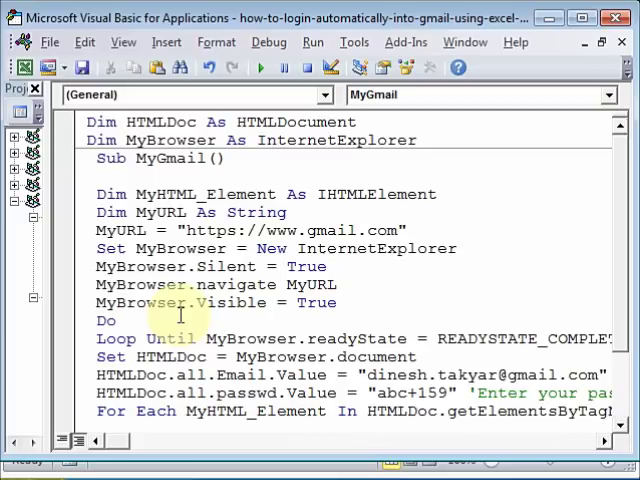
pyautogui.moveTo(546, 190)
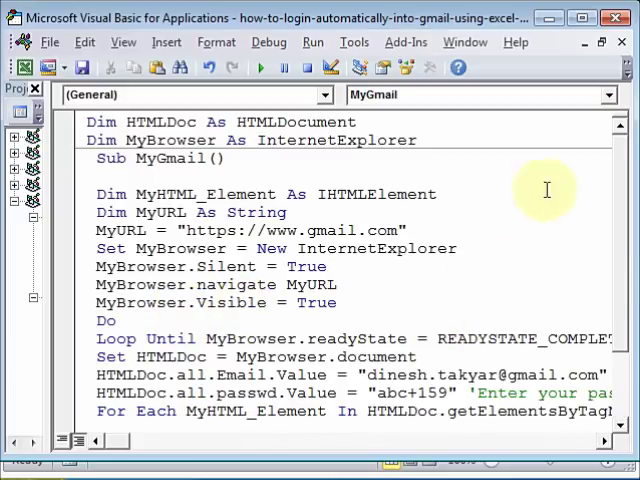
pyautogui.scroll(-3)
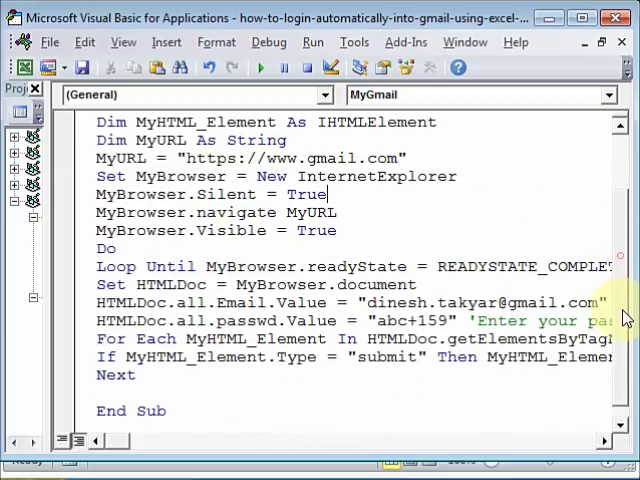
pyautogui.moveTo(320, 295)
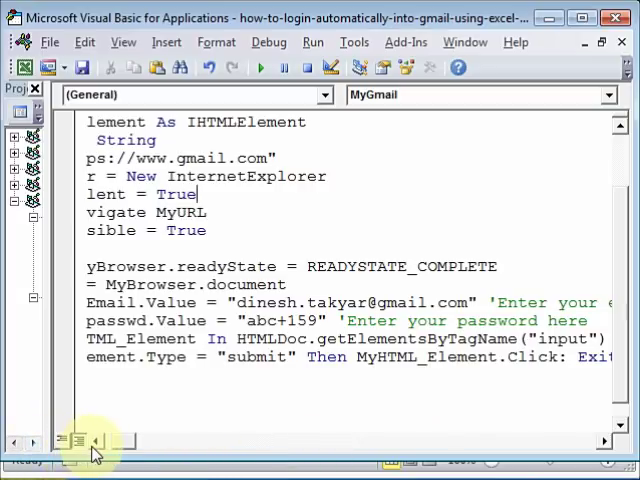
pyautogui.hscroll(-3)
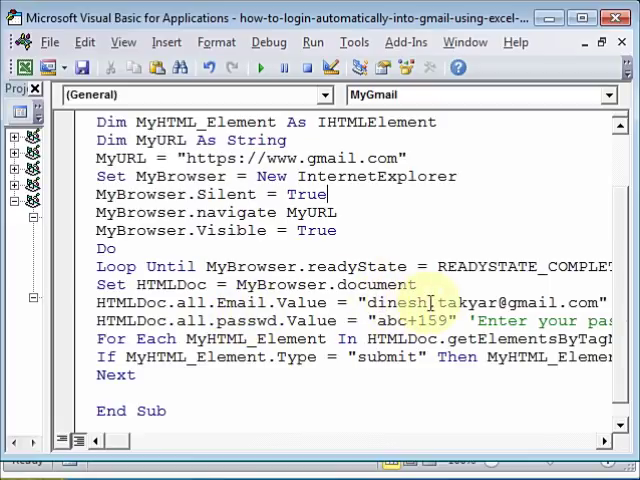
pyautogui.moveTo(432, 320)
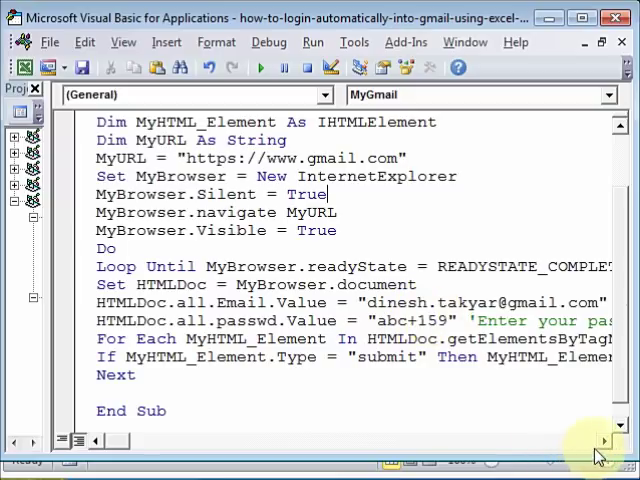
pyautogui.hscroll(3)
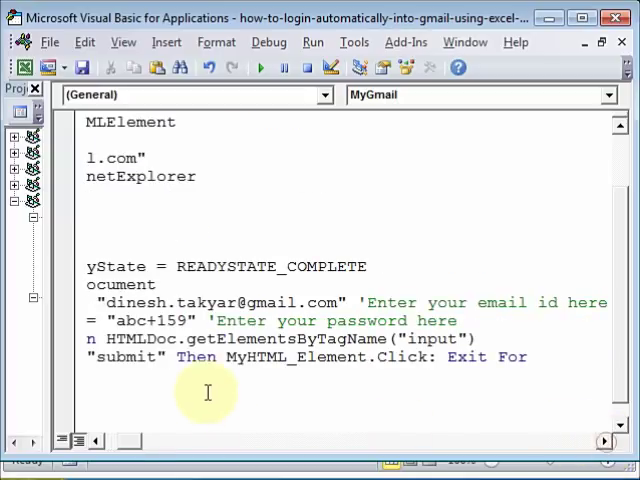
pyautogui.moveTo(313, 390)
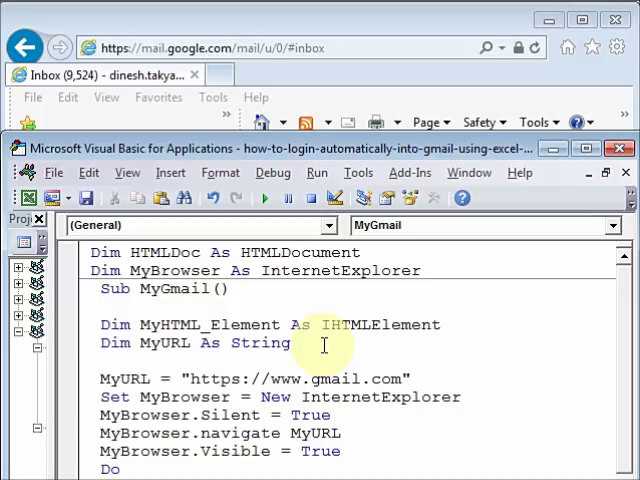
# Step: Change the error line to On Error GoTo Err_Clear
pyautogui.write('On Err')
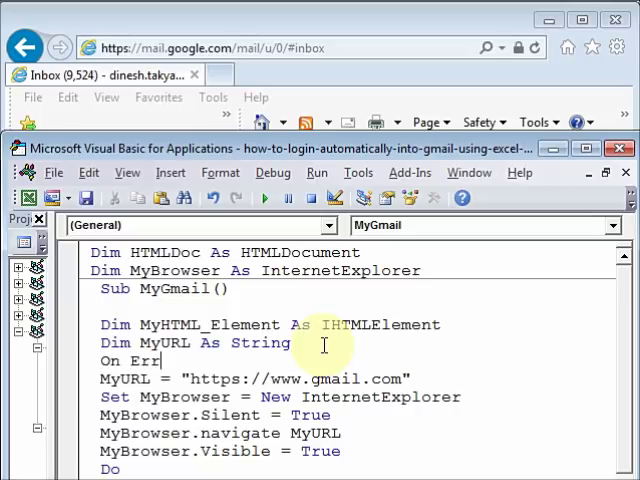
pyautogui.write('or')
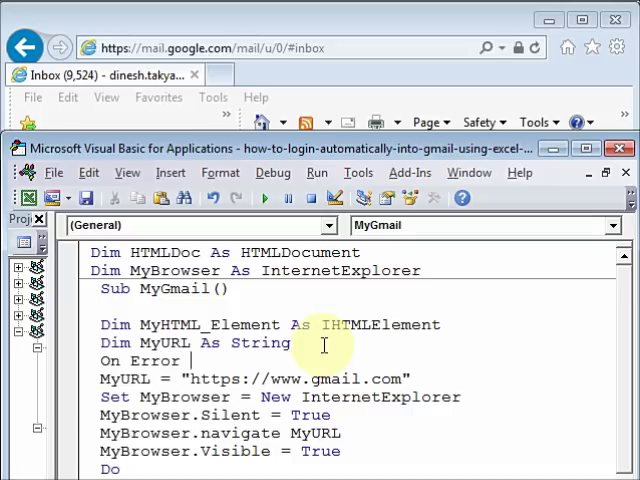
pyautogui.write('GoTo Err')
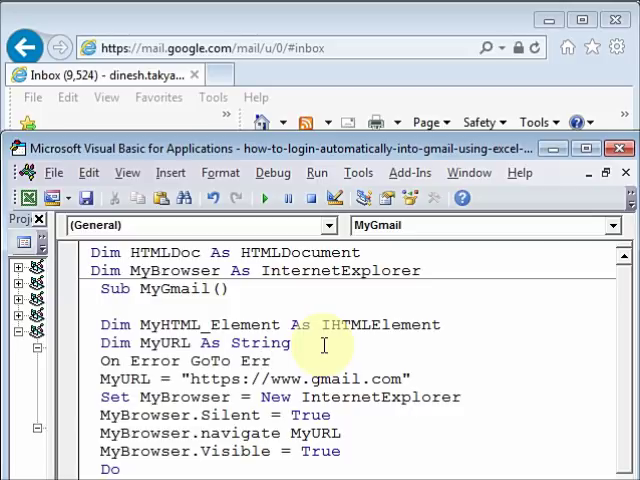
pyautogui.write('_Cl')
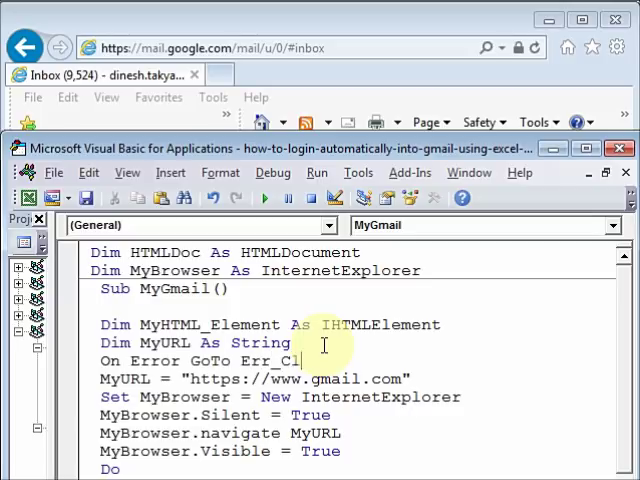
pyautogui.write('ear')
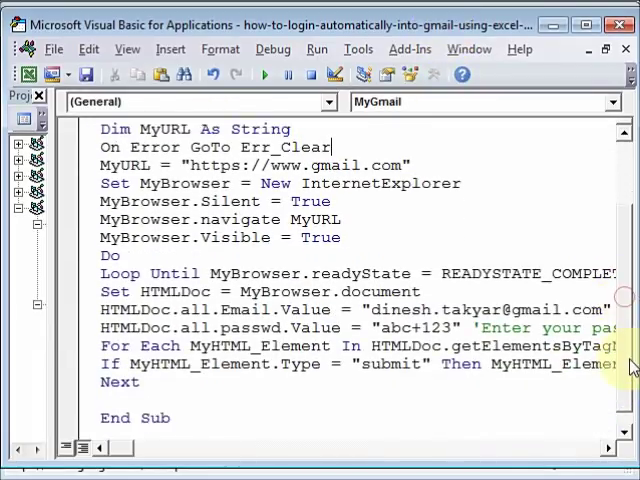
# Step: Add an Err_Clear: block with If Err <> 0 Then Err.Clear, Resume Next before End Sub
pyautogui.scroll(-3)
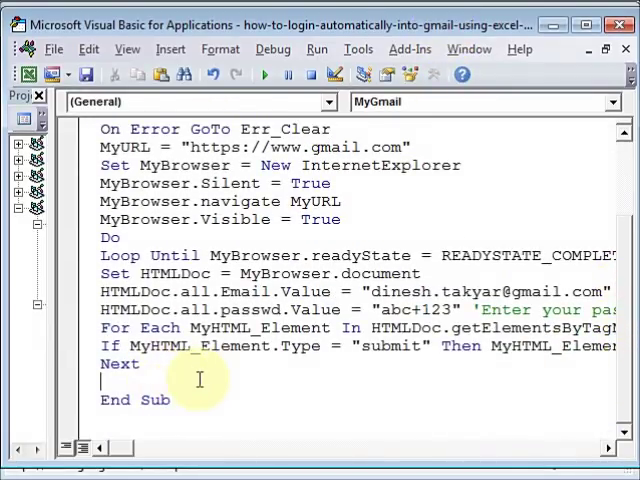
pyautogui.write('Err')
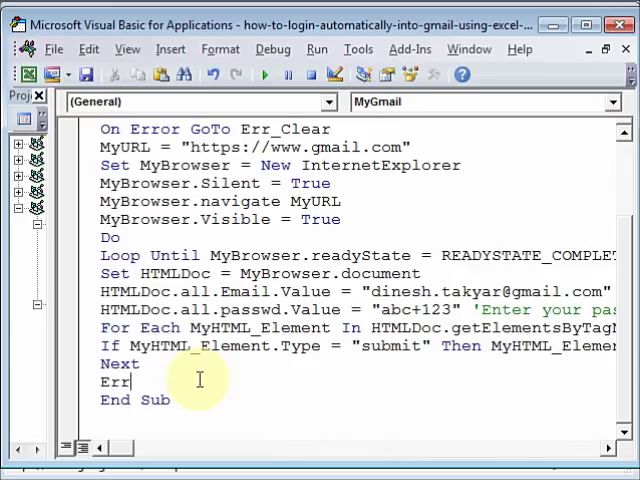
pyautogui.write('_C')
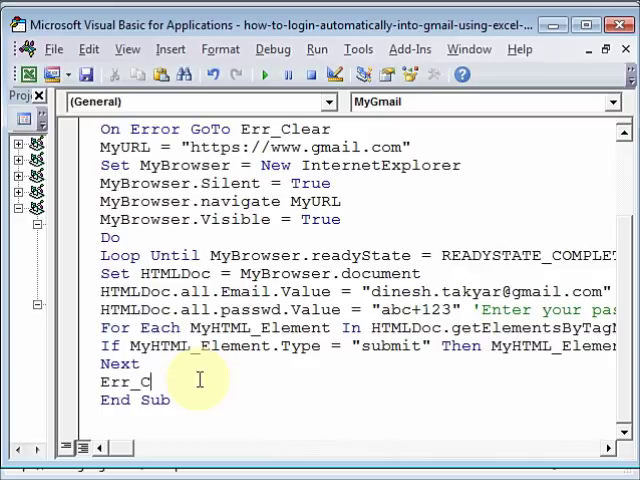
pyautogui.write('lear:')
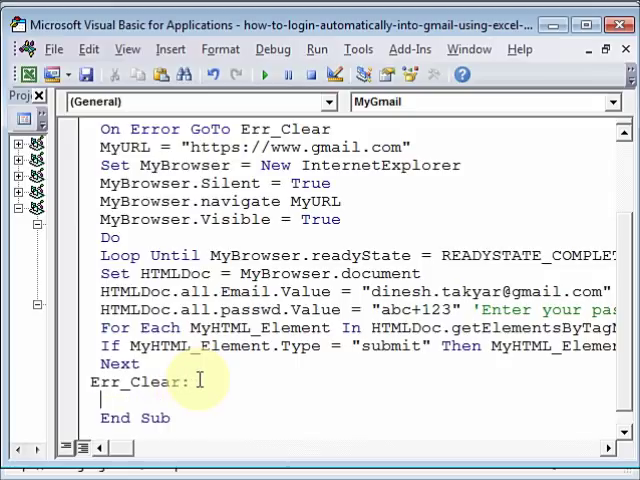
pyautogui.write('If')
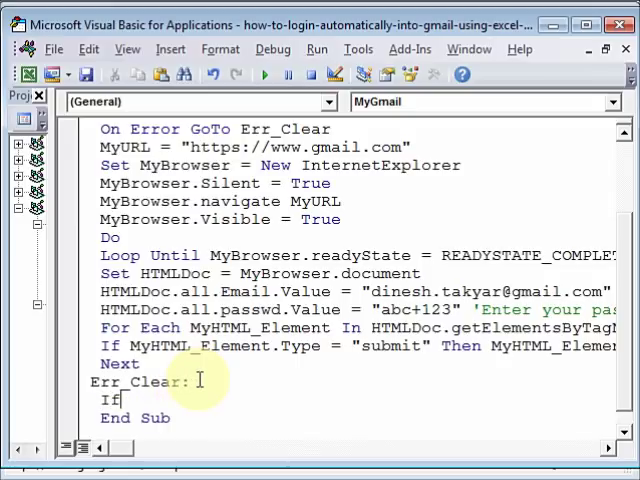
pyautogui.write('Er')
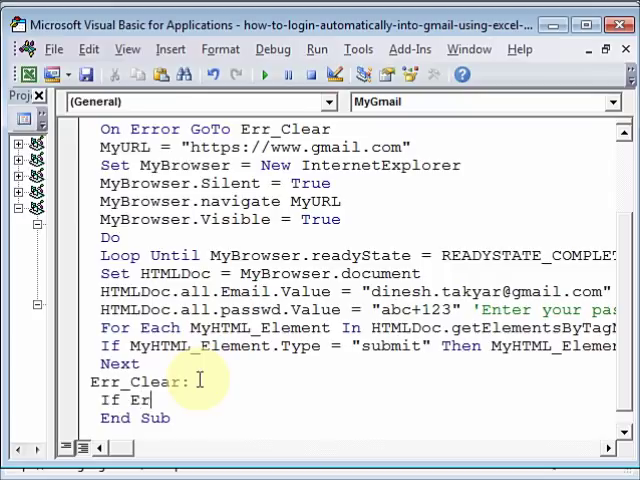
pyautogui.write('<')
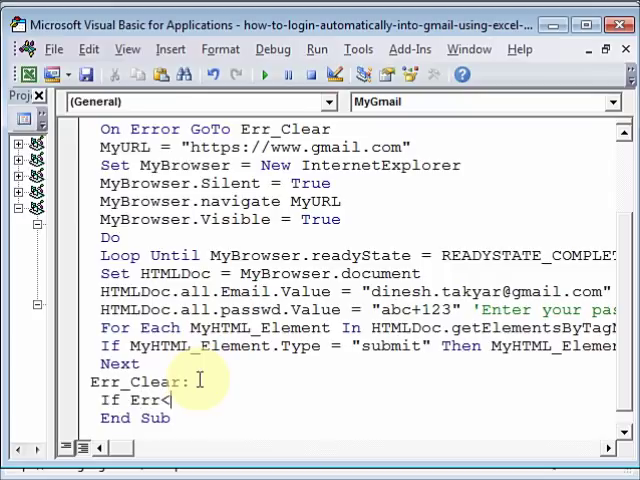
pyautogui.write('>')
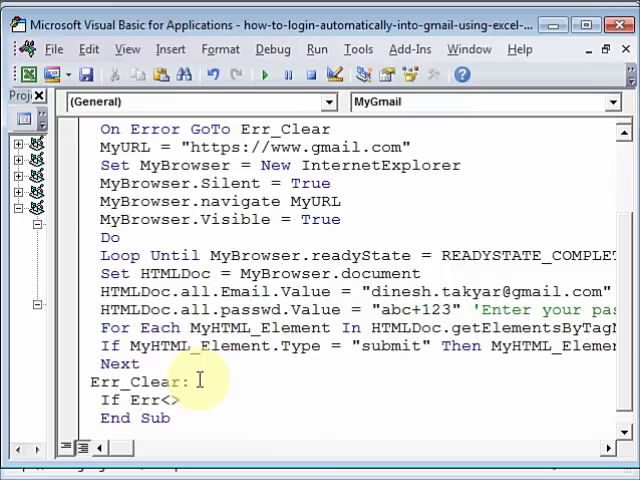
pyautogui.write('0 th')
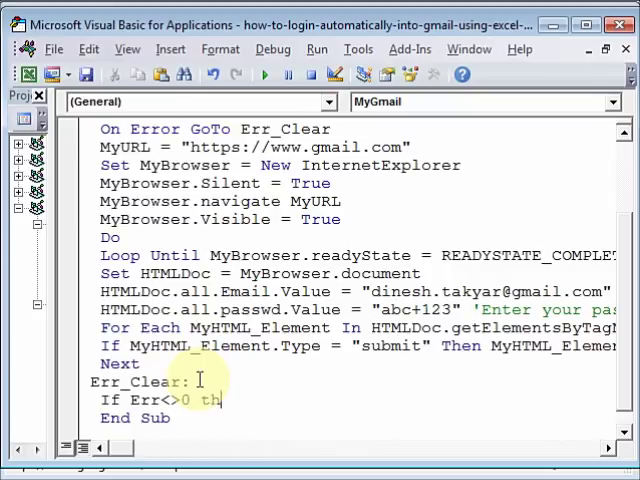
pyautogui.write('en')
pyautogui.write('Err')
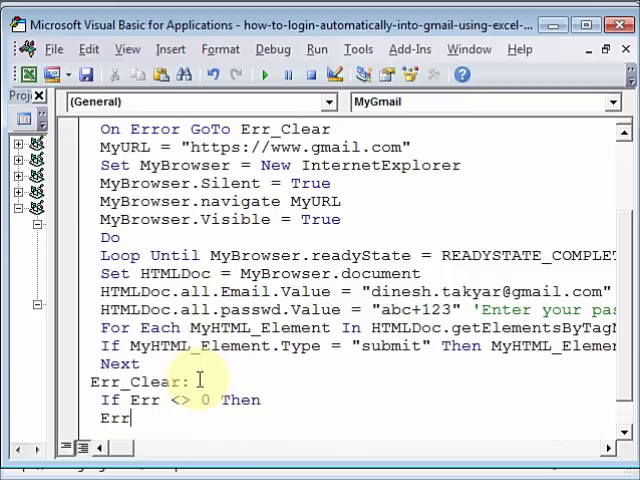
pyautogui.write('.Clear')
pyautogui.write('Res')
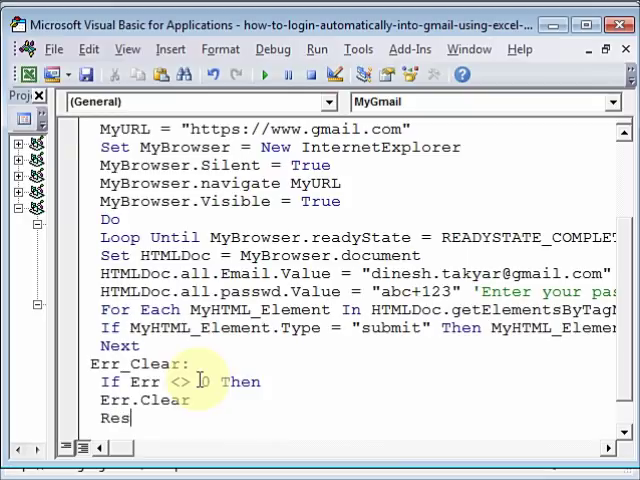
pyautogui.write('ume')
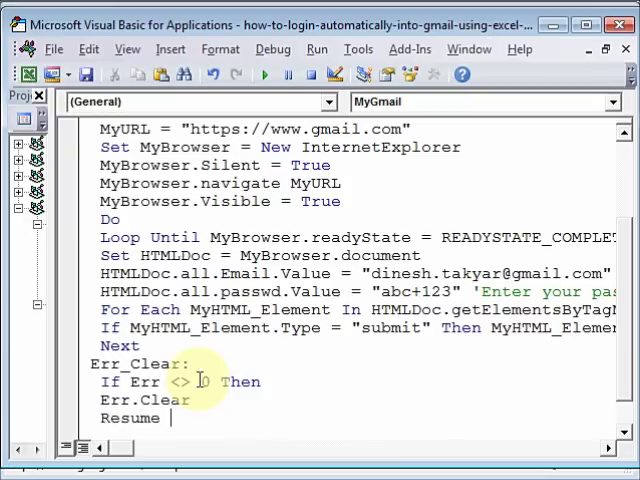
pyautogui.write('Next')
pyautogui.write('End I')
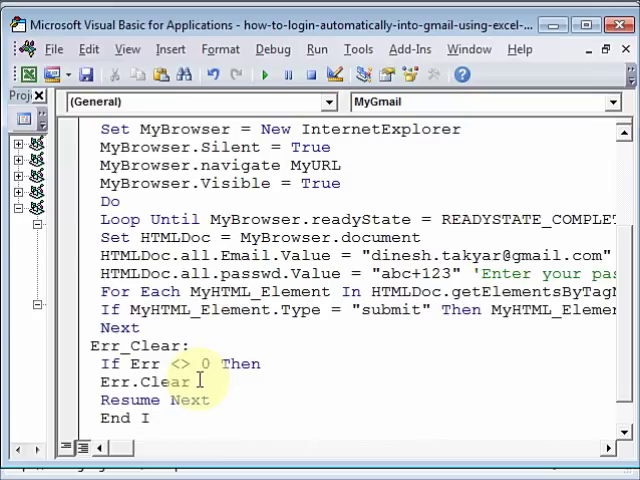
pyautogui.scroll(-3)
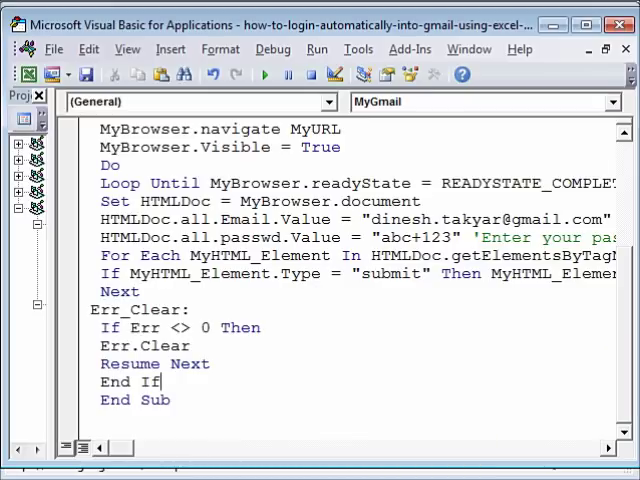
# Step: Bring the Internet Explorer Gmail sign-in page forward and focus the Password box
pyautogui.click(264, 75)
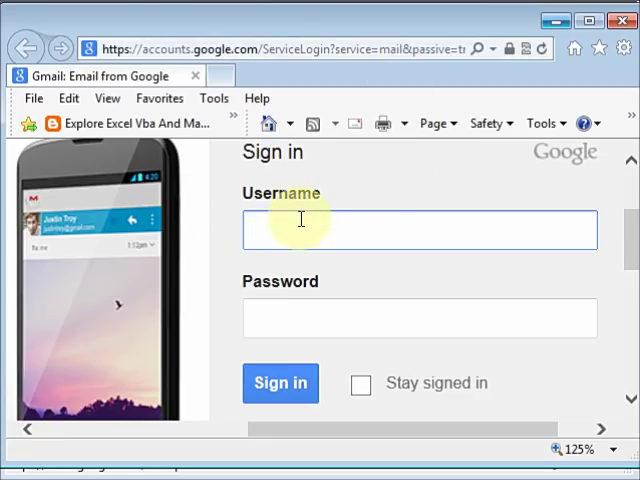
pyautogui.moveTo(409, 231)
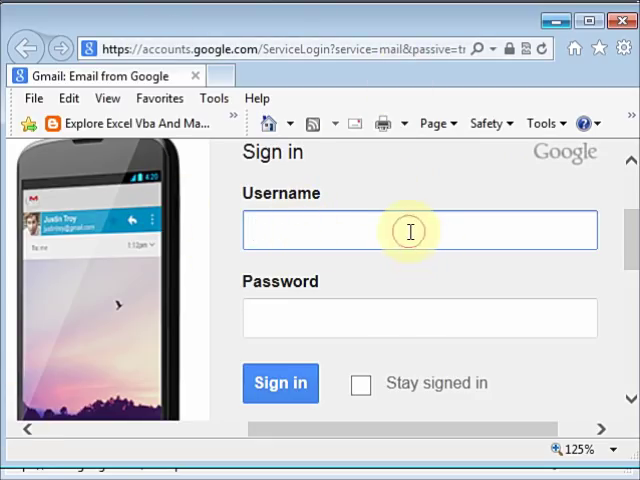
pyautogui.click(418, 318)
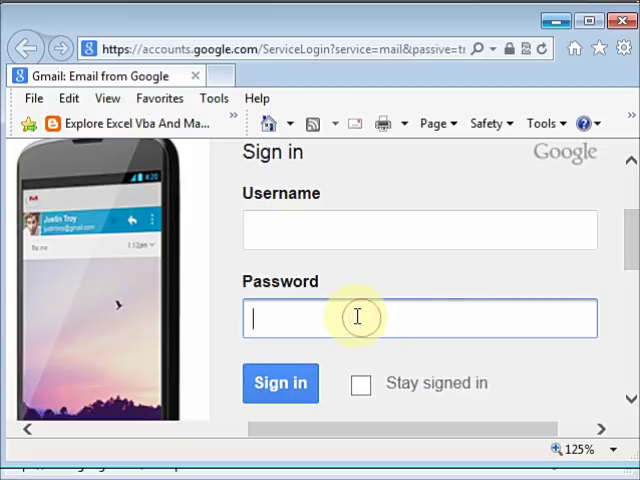
pyautogui.moveTo(315, 197)
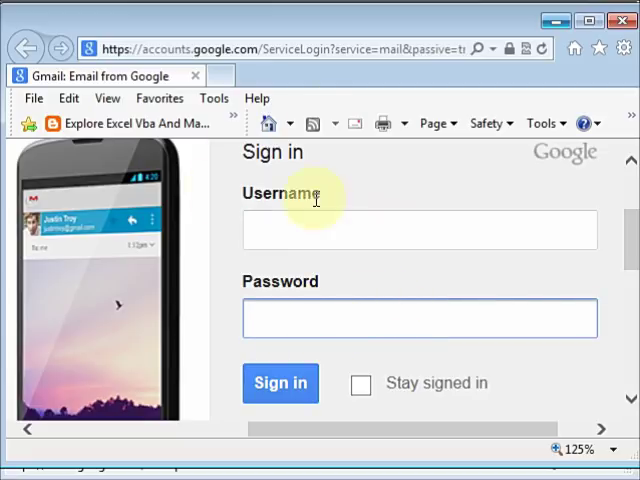
pyautogui.moveTo(107, 98)
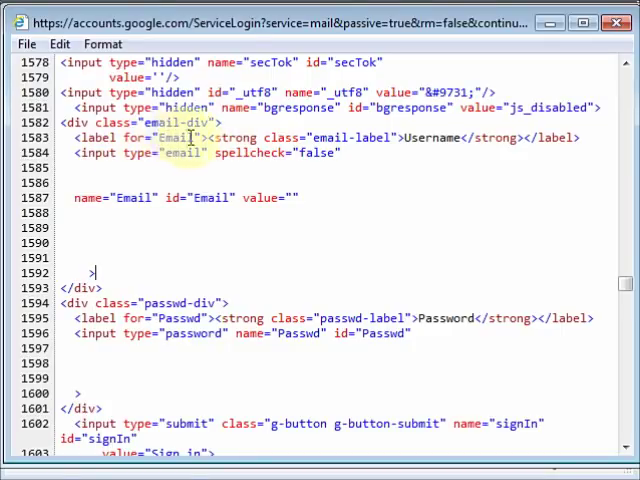
pyautogui.moveTo(144, 364)
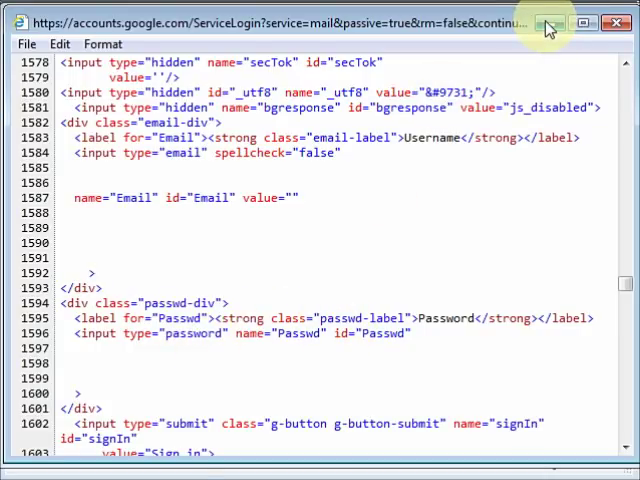
pyautogui.moveTo(545, 24)
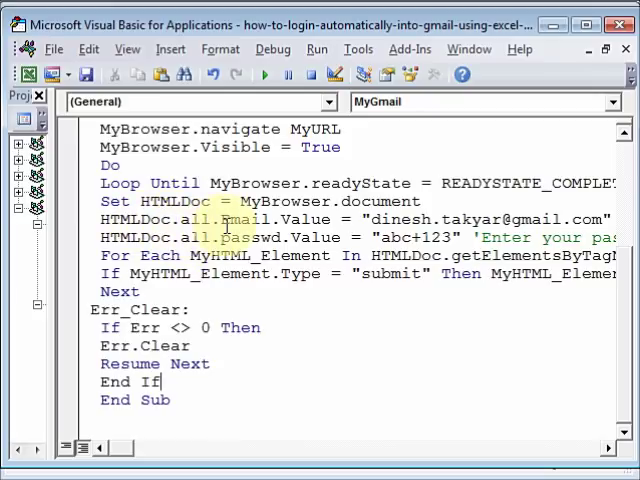
pyautogui.moveTo(477, 218)
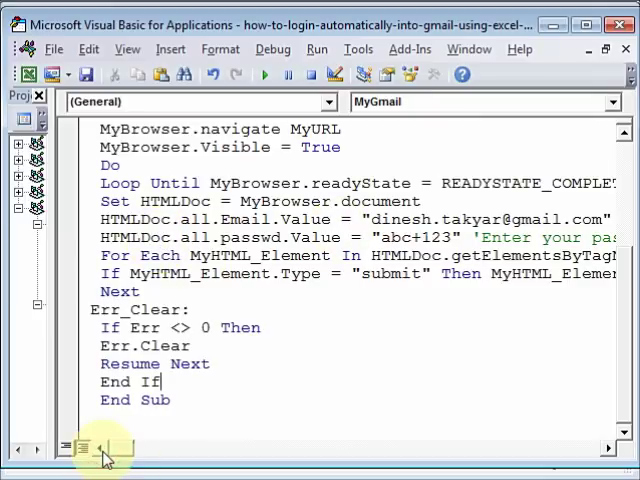
pyautogui.moveTo(336, 390)
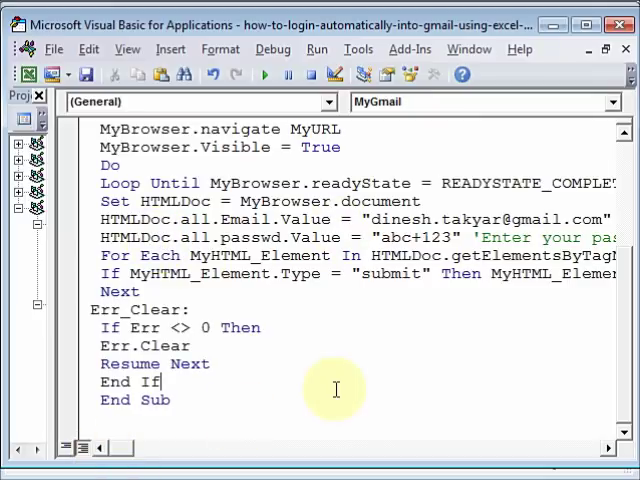
pyautogui.moveTo(333, 74)
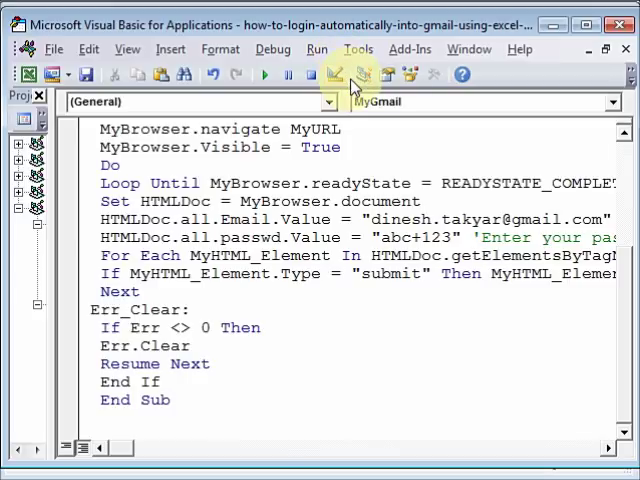
pyautogui.moveTo(358, 55)
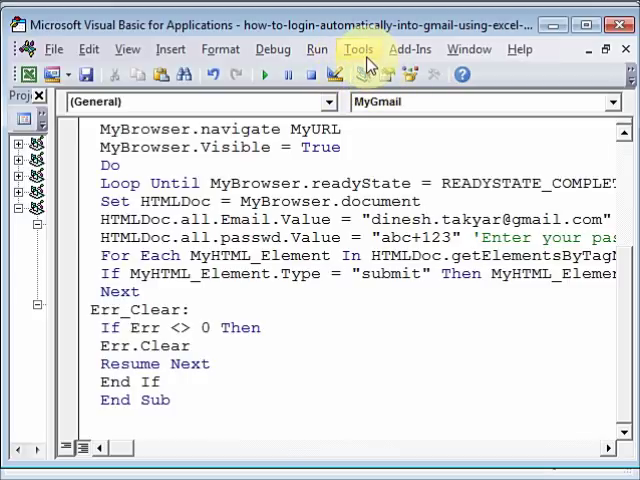
pyautogui.moveTo(315, 178)
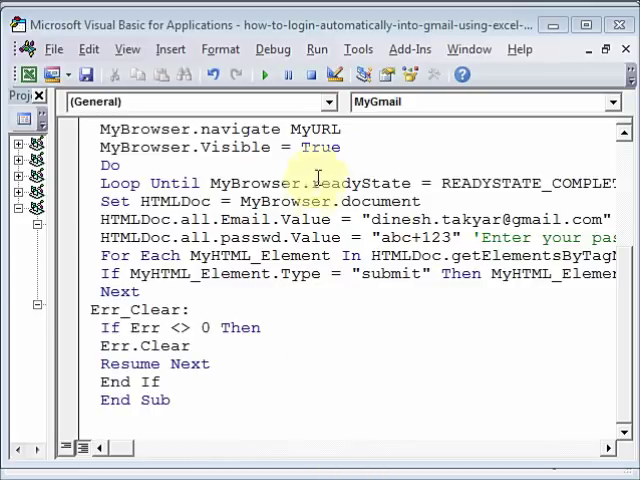
# Step: Enable the Microsoft Internet Controls and Microsoft HTML Object Library references via Tools > References
pyautogui.click(358, 48)
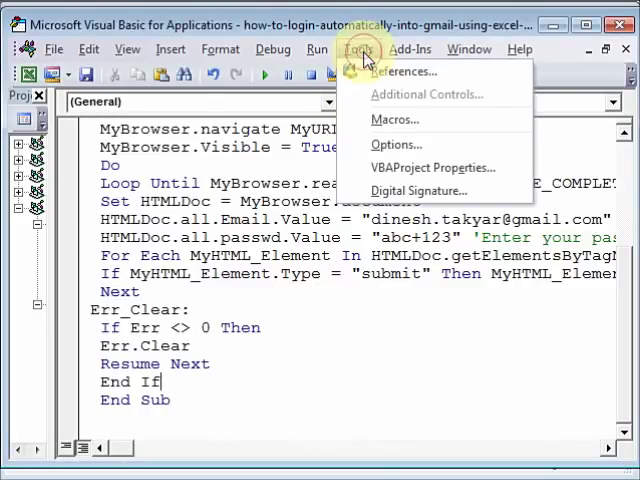
pyautogui.moveTo(404, 71)
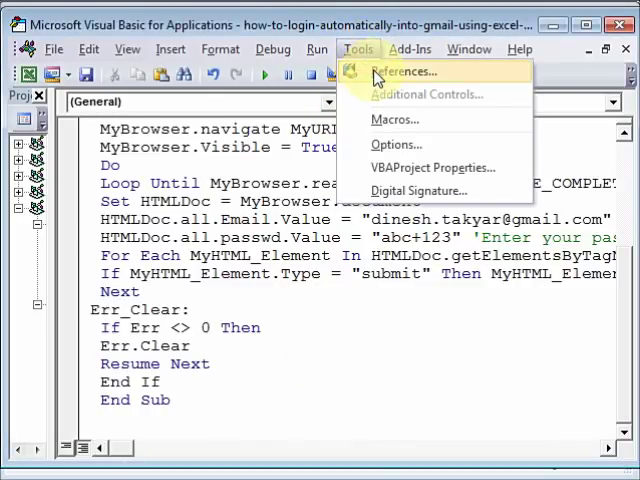
pyautogui.click(405, 71)
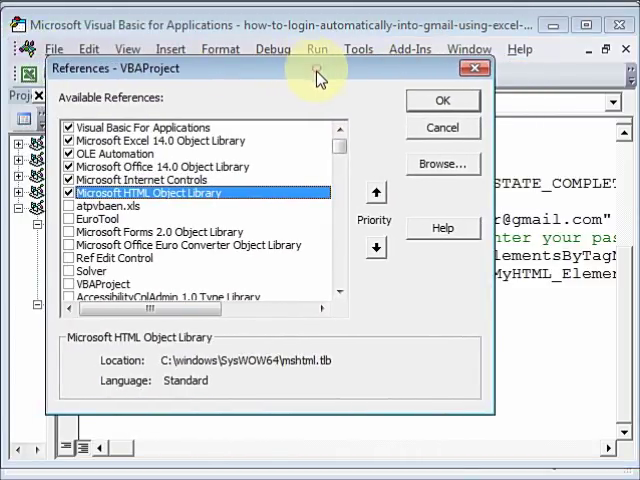
pyautogui.moveTo(318, 127)
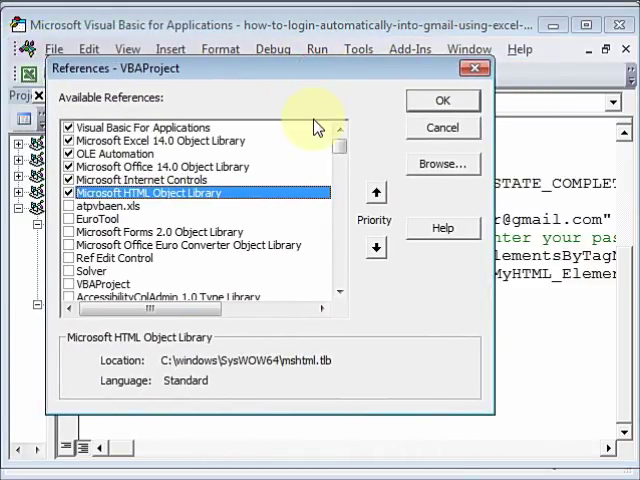
pyautogui.moveTo(163, 202)
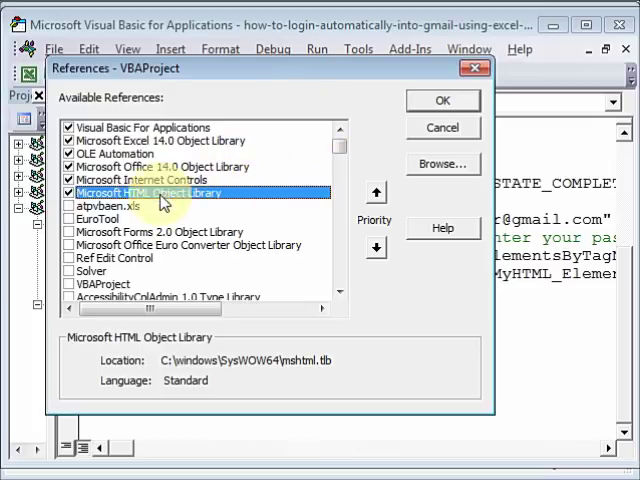
pyautogui.moveTo(350, 292)
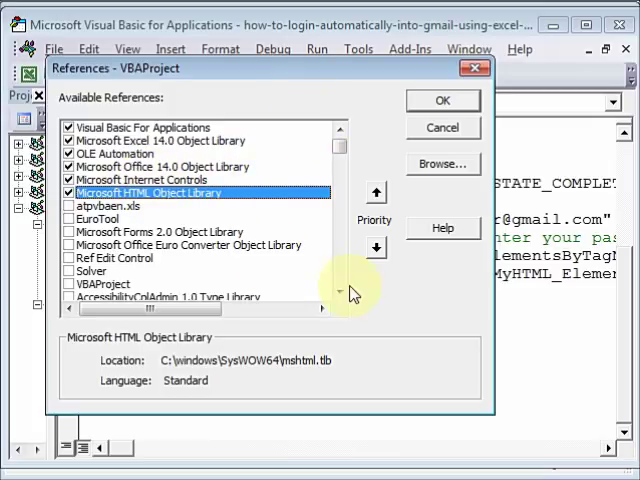
pyautogui.moveTo(155, 190)
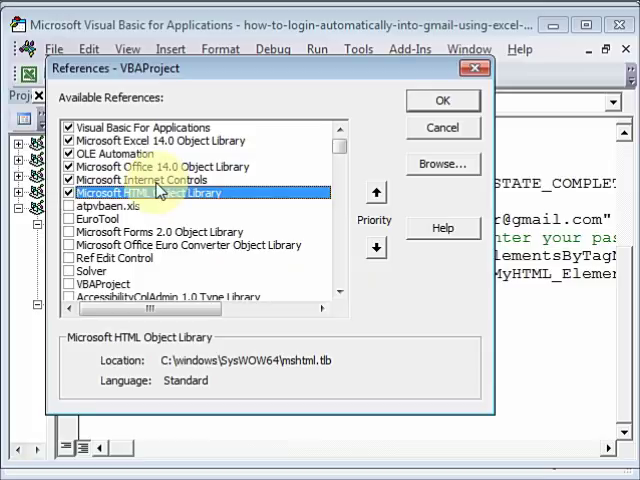
pyautogui.moveTo(150, 170)
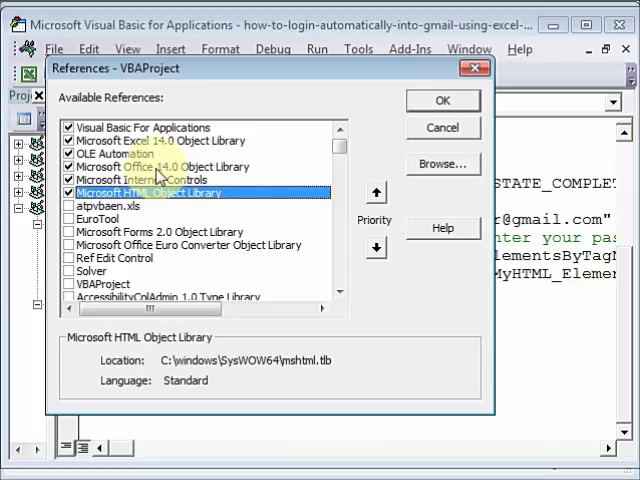
pyautogui.moveTo(135, 204)
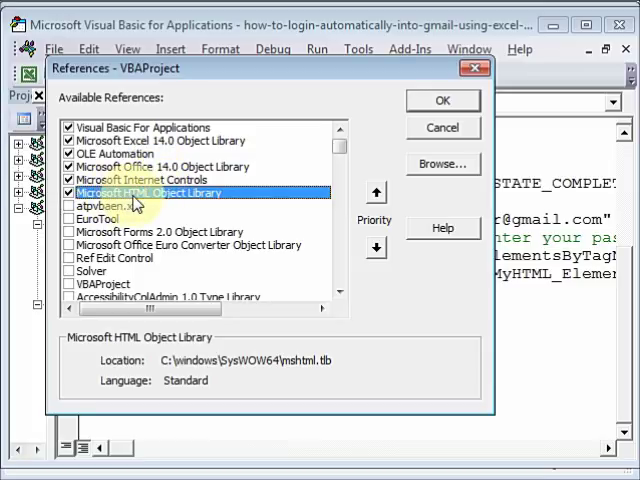
pyautogui.moveTo(195, 205)
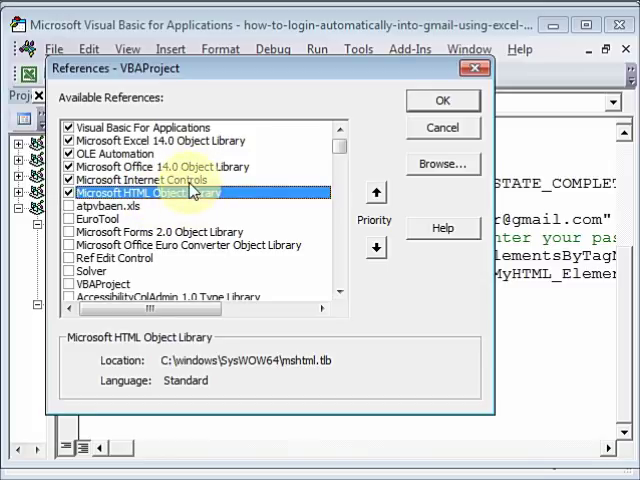
pyautogui.moveTo(585, 314)
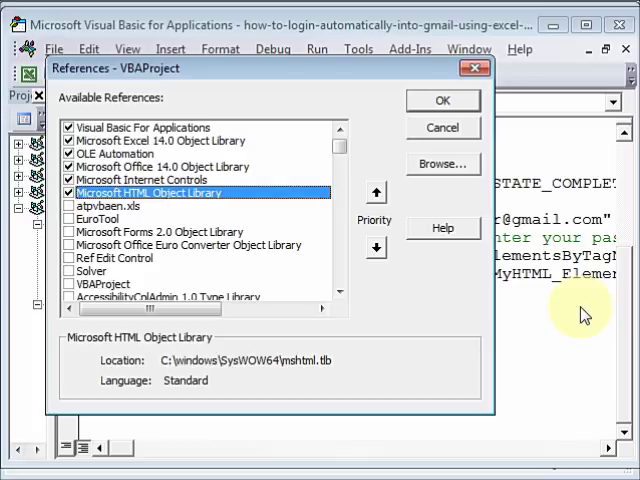
pyautogui.click(442, 100)
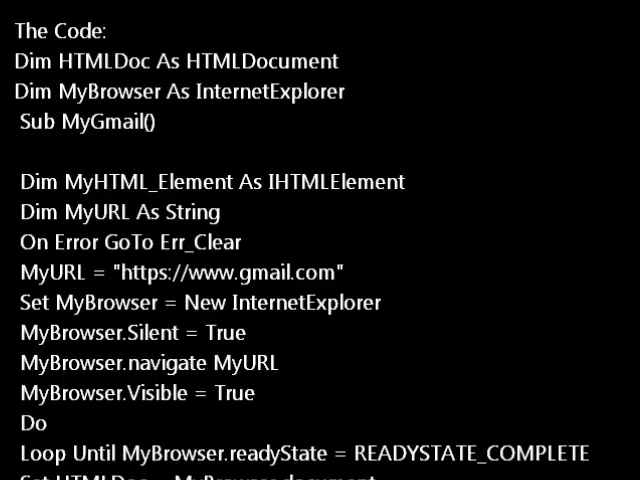
pyautogui.scroll(-3)
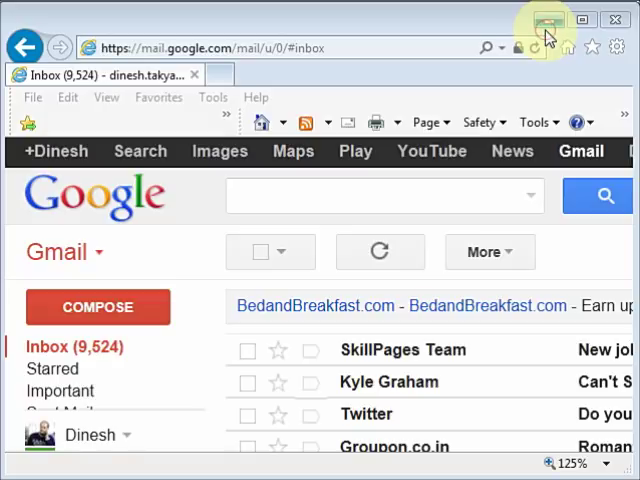
pyautogui.moveTo(547, 27)
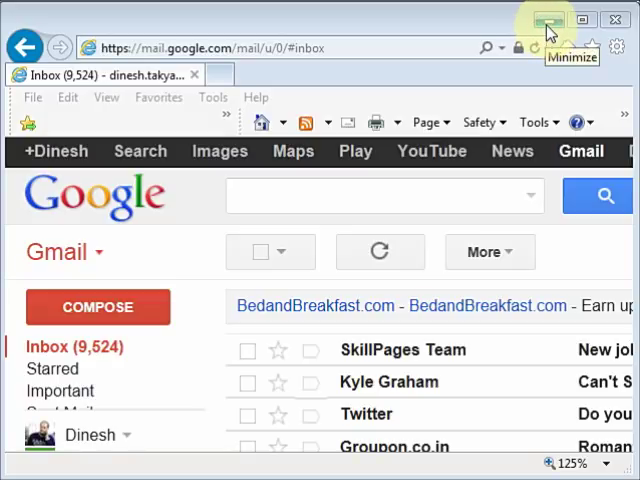
# Step: Minimize the Internet Explorer Gmail inbox window to return to Excel
pyautogui.click(546, 20)
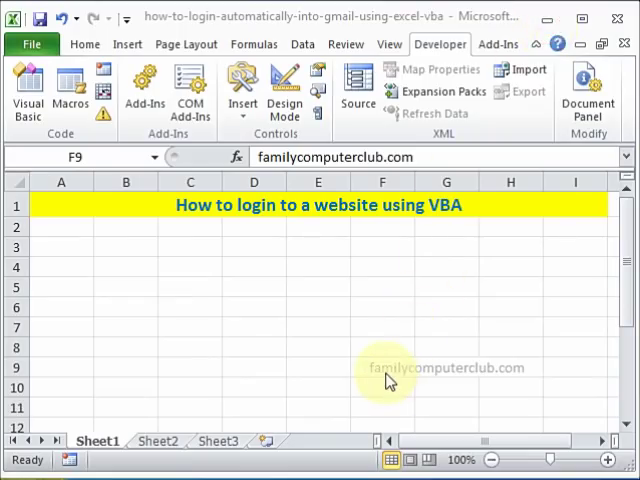